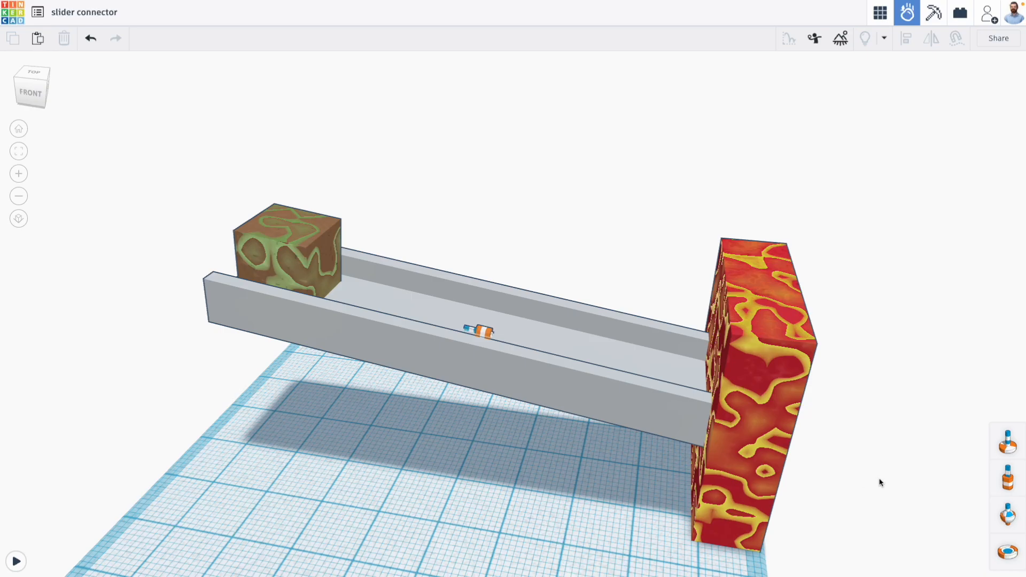
mouse_move(15, 559)
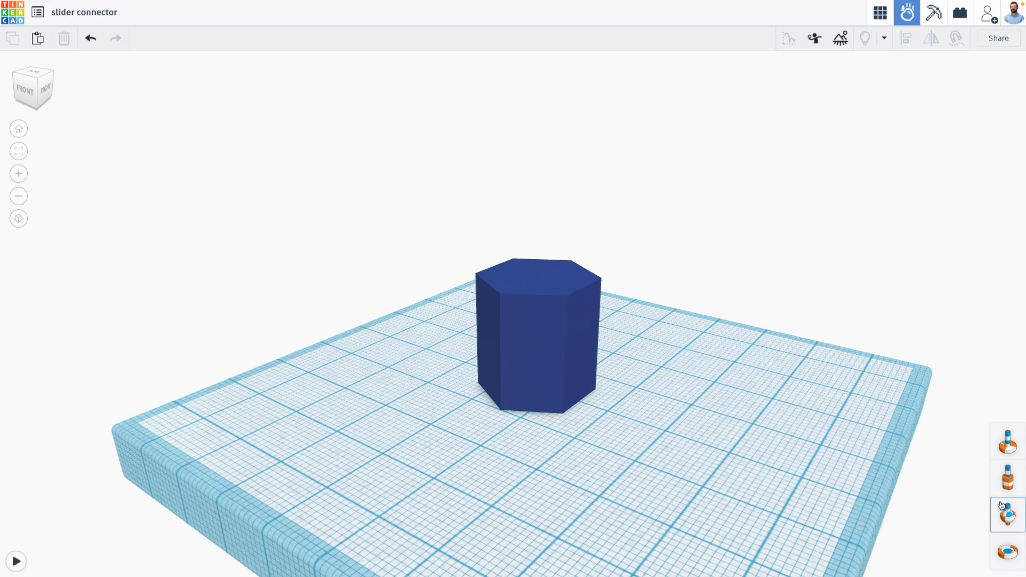
mouse_move(1010, 516)
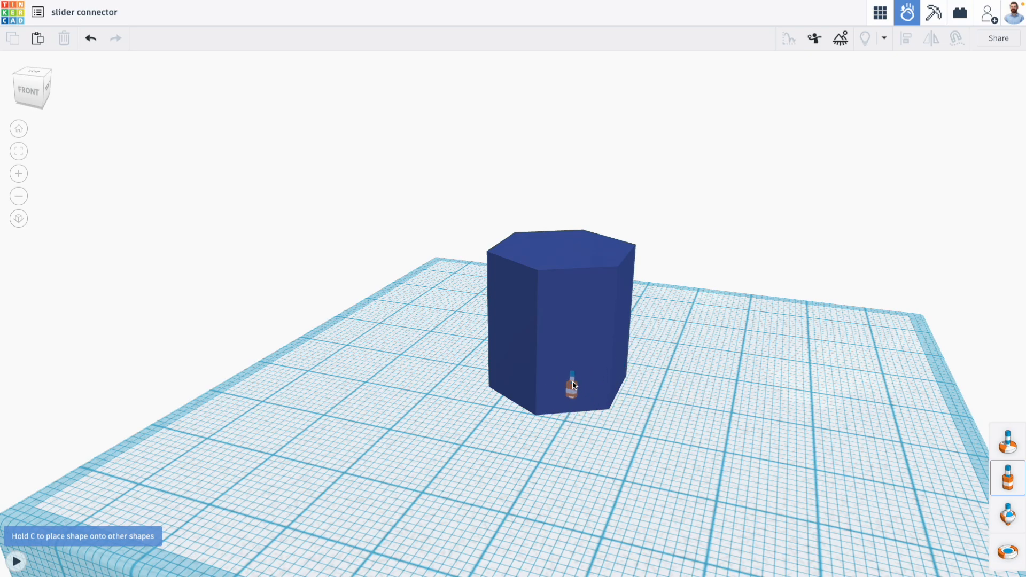
Step: Place the slider connector onto the blue hexagonal prism
left_click(571, 385)
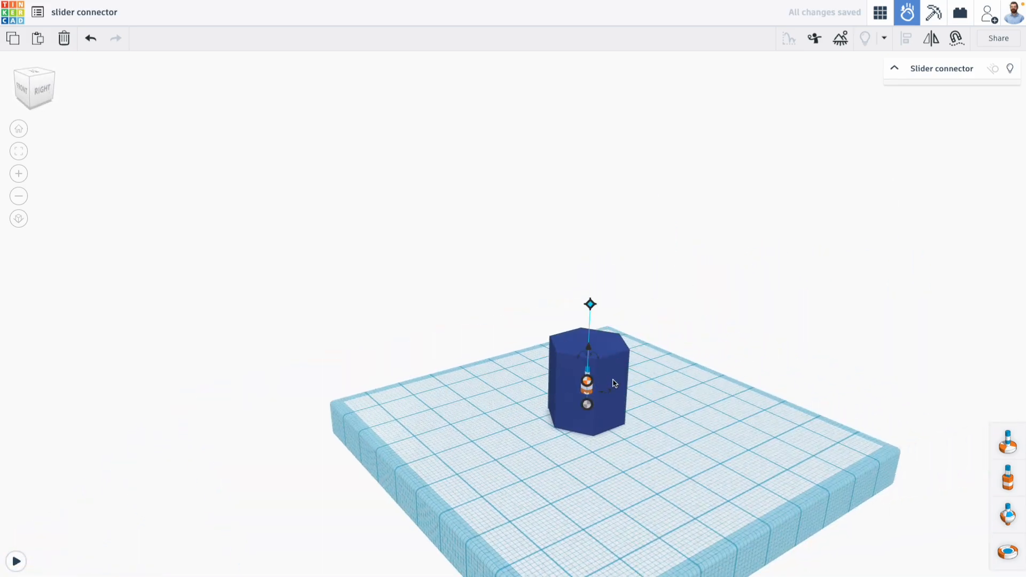
left_click(586, 382)
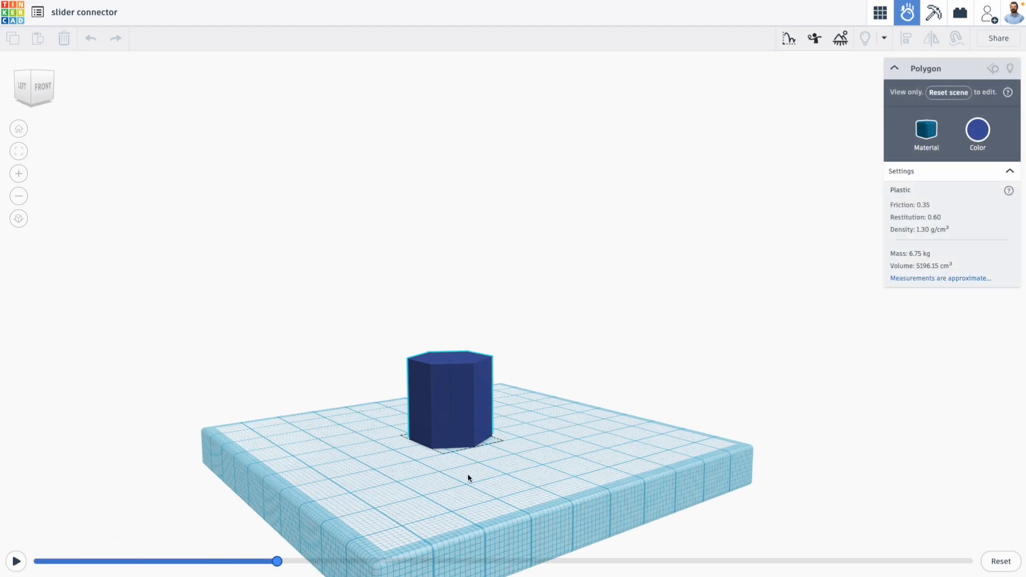
mouse_move(1004, 560)
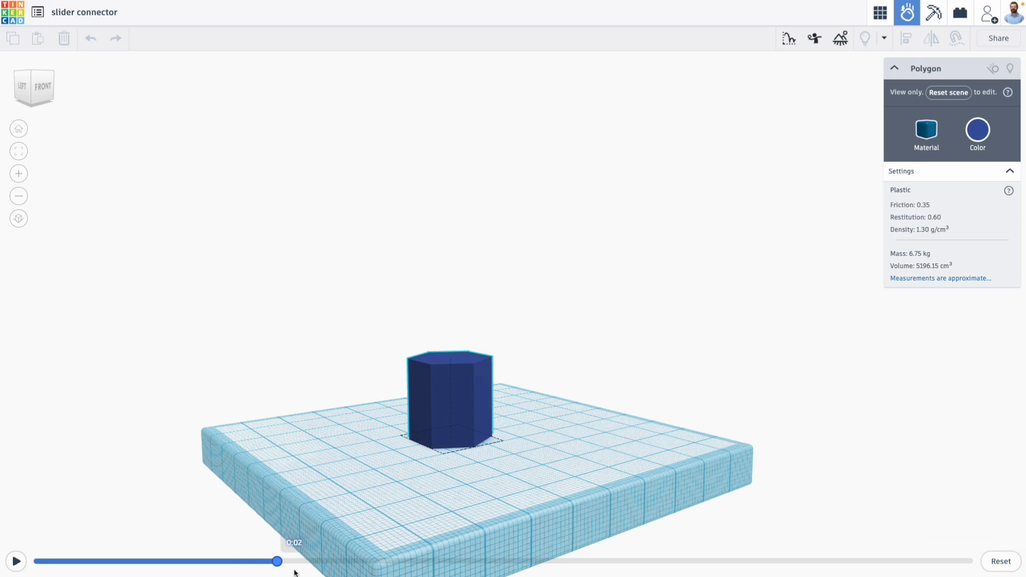
left_click_drag(277, 561, 94, 561)
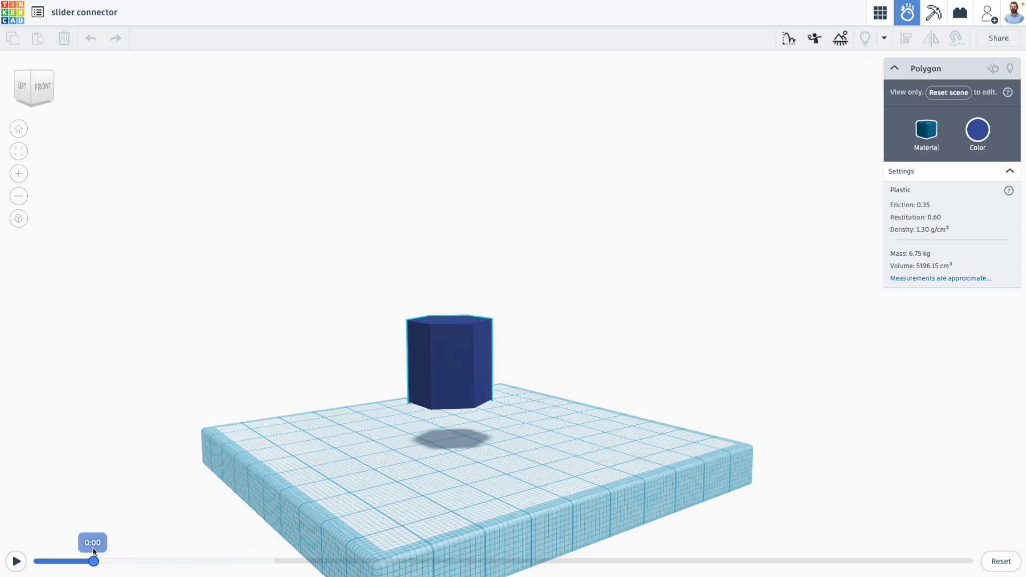
left_click_drag(94, 561, 118, 561)
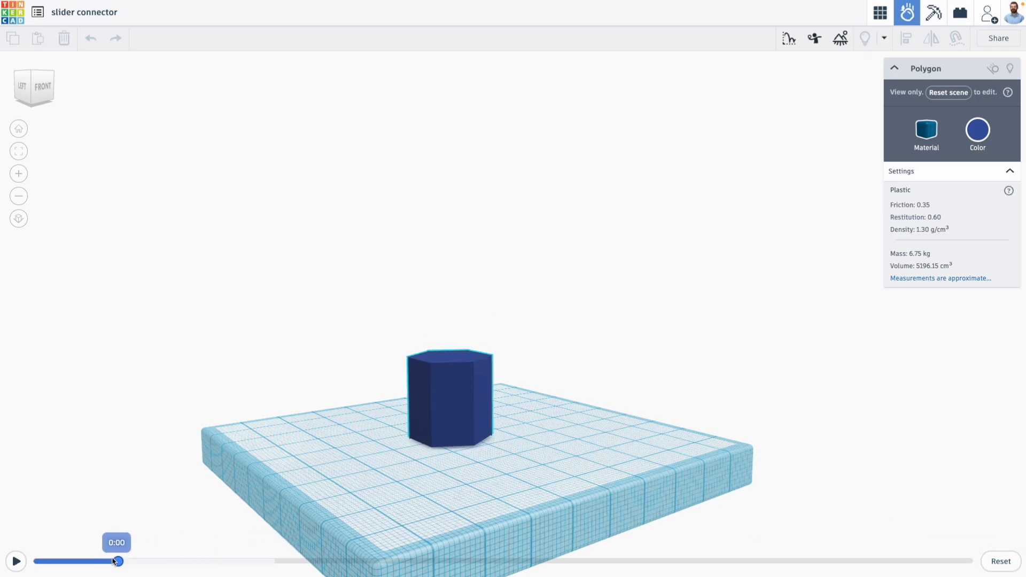
left_click_drag(116, 561, 134, 561)
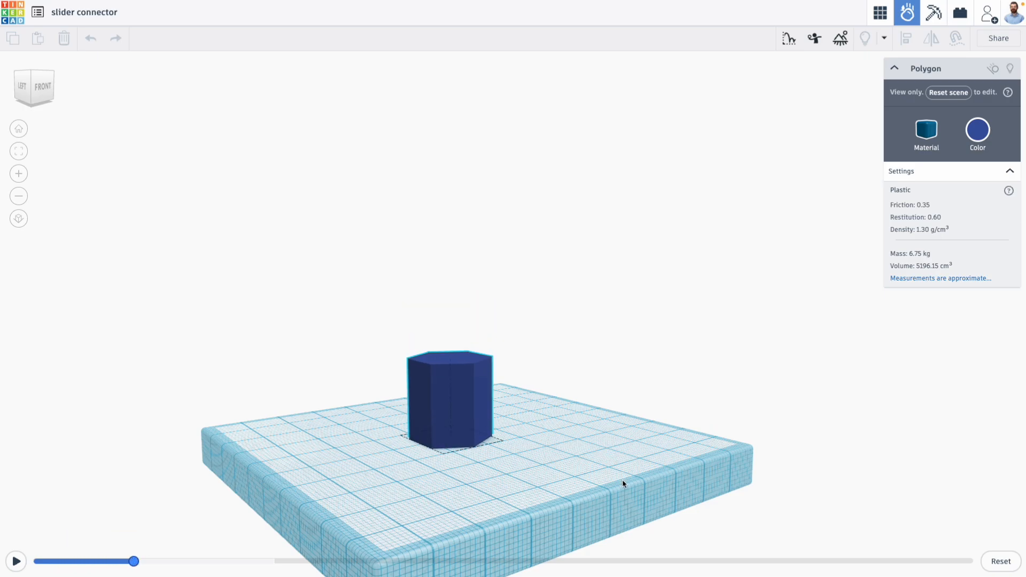
mouse_move(994, 561)
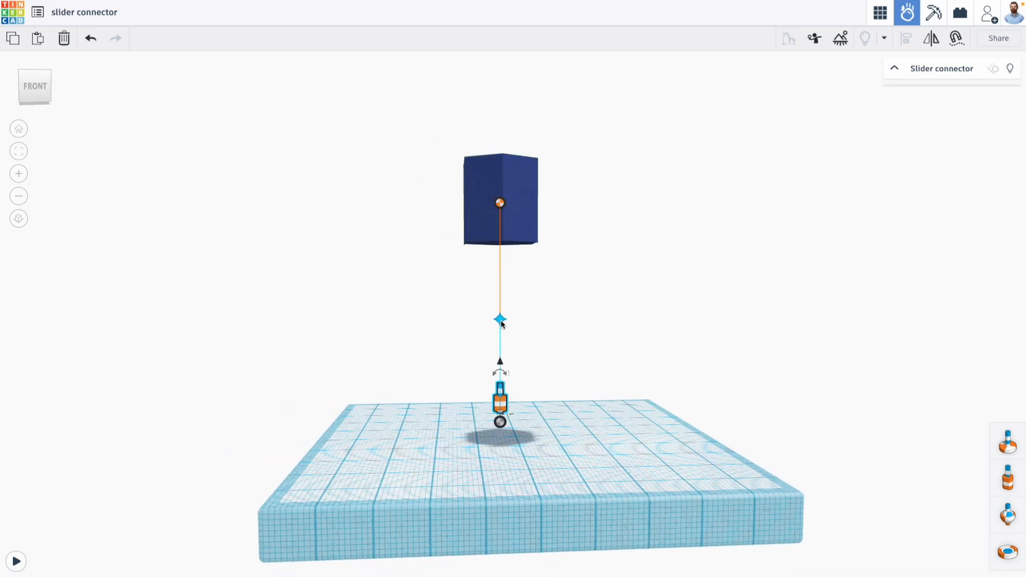
Step: Tilt the slider axis handle, then scrub the simulation to watch the prism slide off-center and settle
left_click_drag(500, 321, 532, 316)
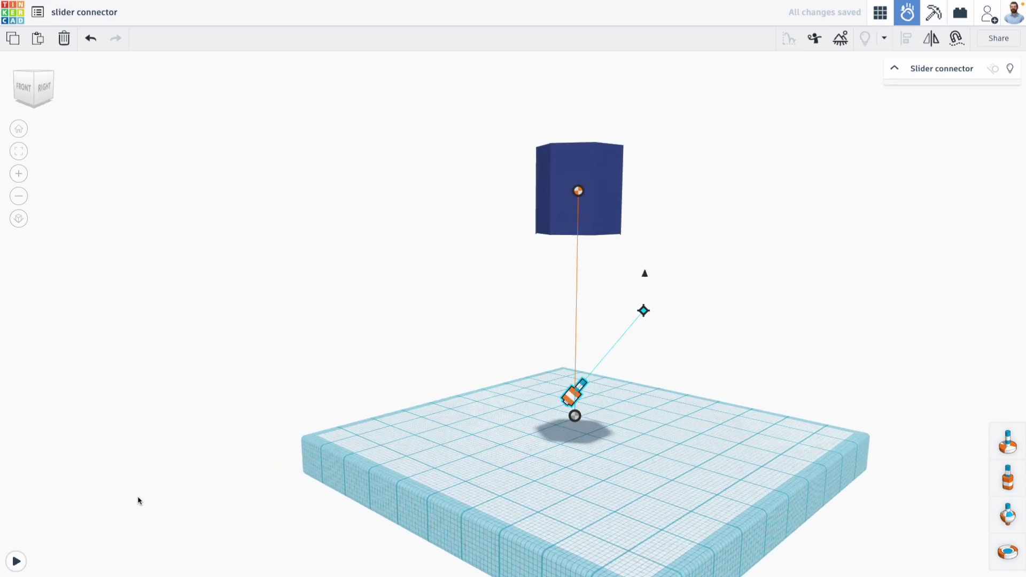
left_click(16, 560)
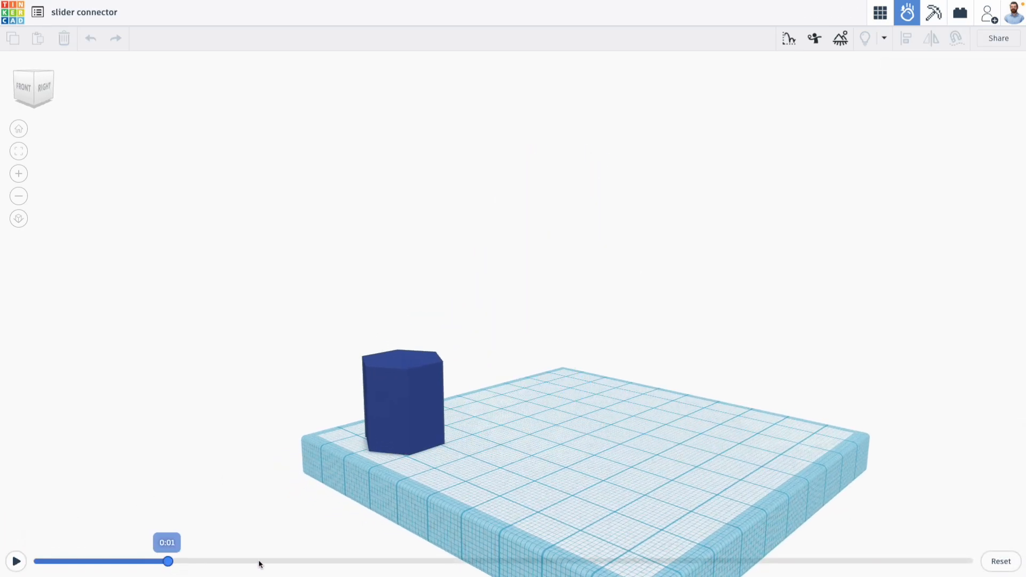
left_click_drag(168, 561, 46, 560)
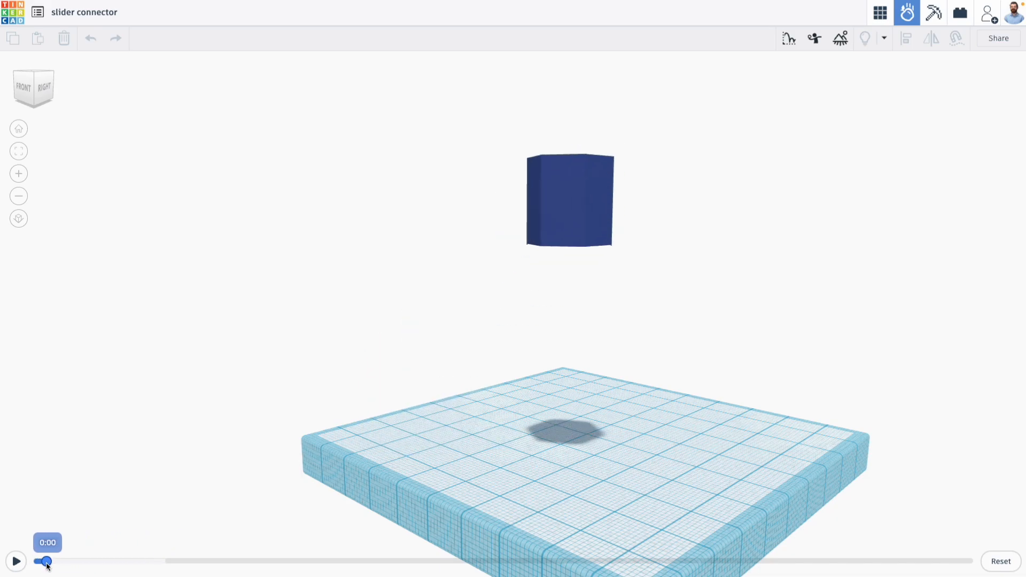
left_click_drag(46, 560, 102, 561)
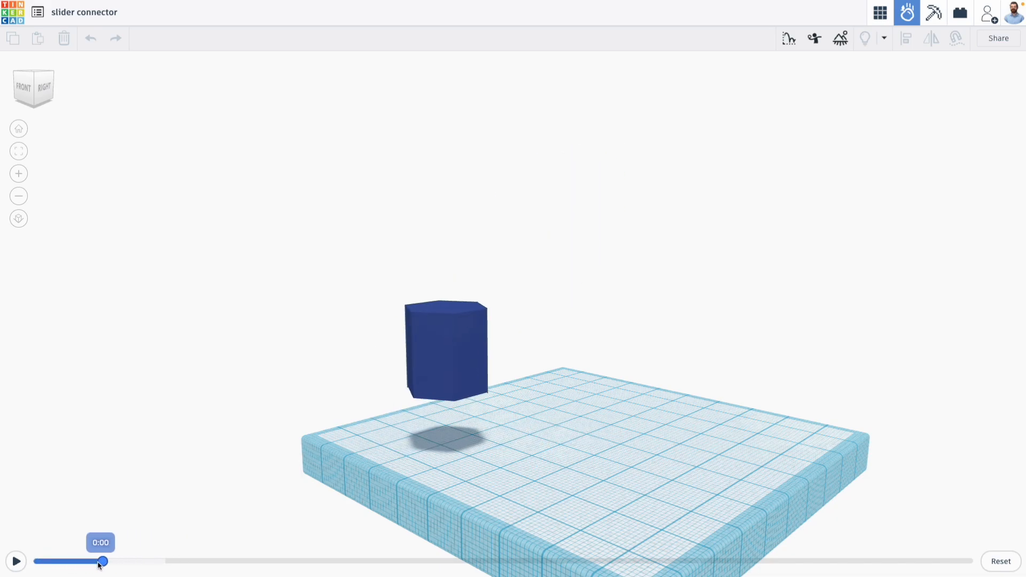
left_click_drag(102, 561, 58, 560)
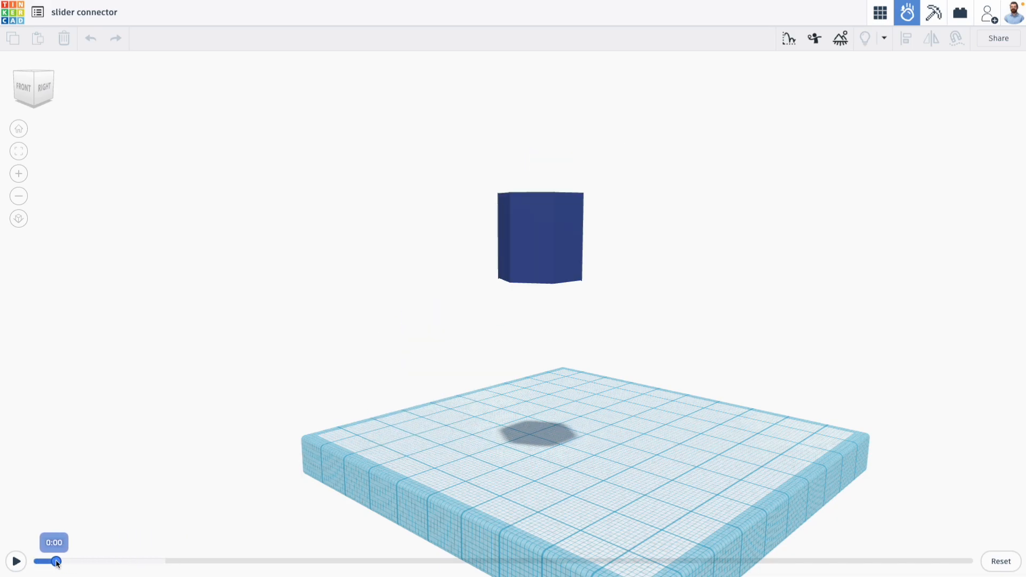
left_click_drag(58, 561, 121, 561)
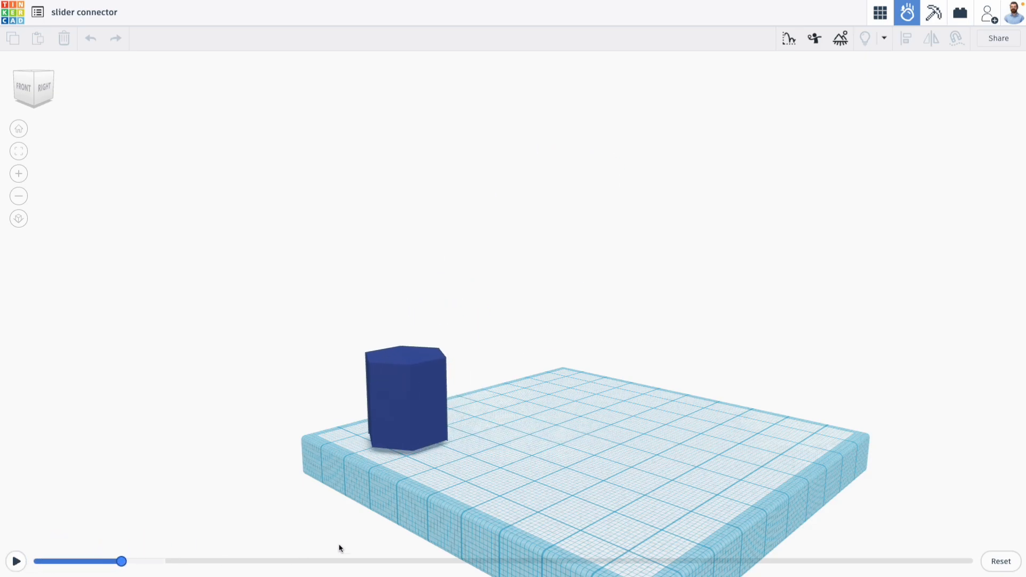
mouse_move(983, 560)
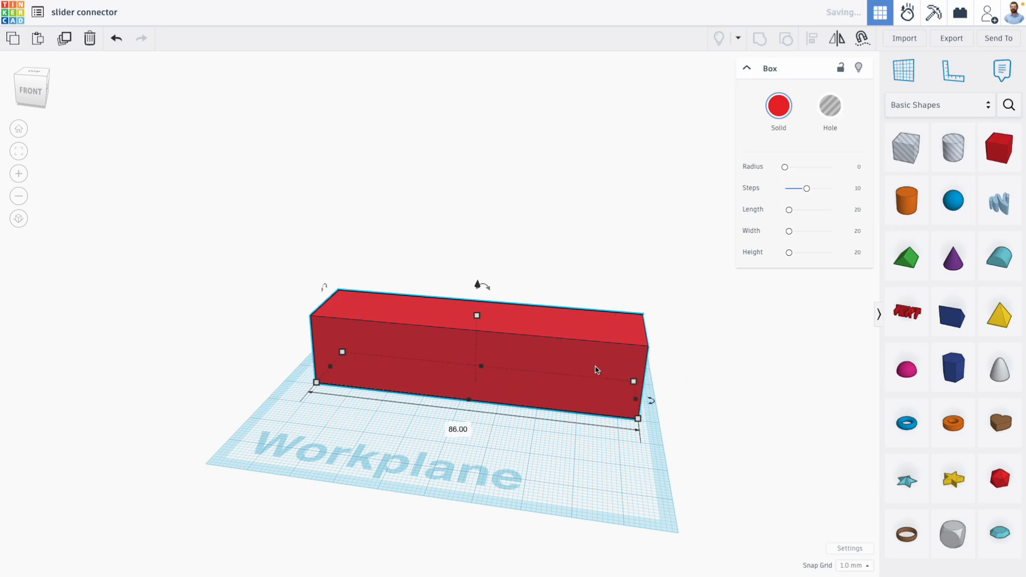
Step: Stretch boxes into a long grey channel, set the cube at its end, and start the physics simulation
left_click_drag(459, 360, 393, 327)
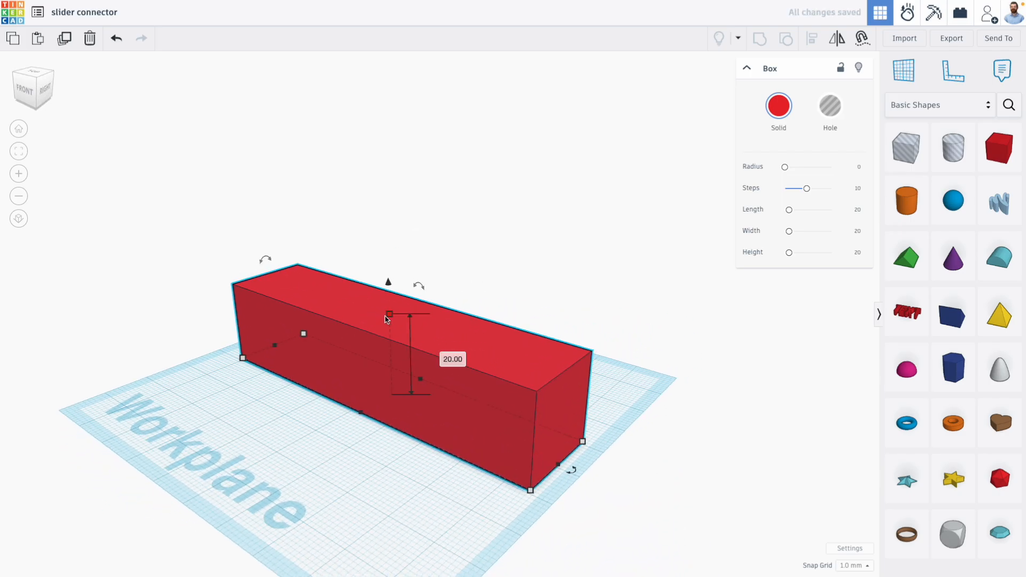
left_click_drag(387, 313, 390, 366)
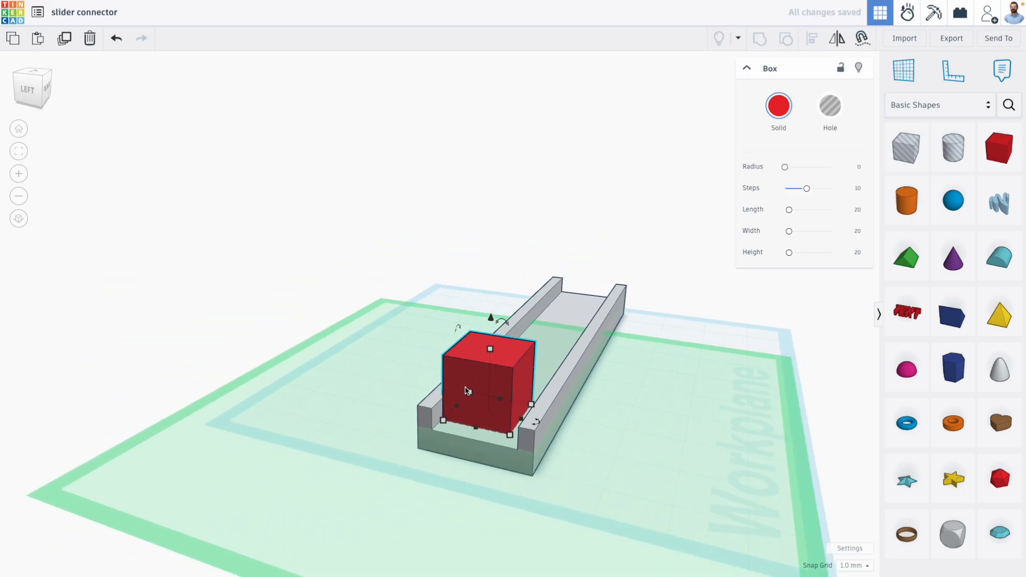
left_click(777, 104)
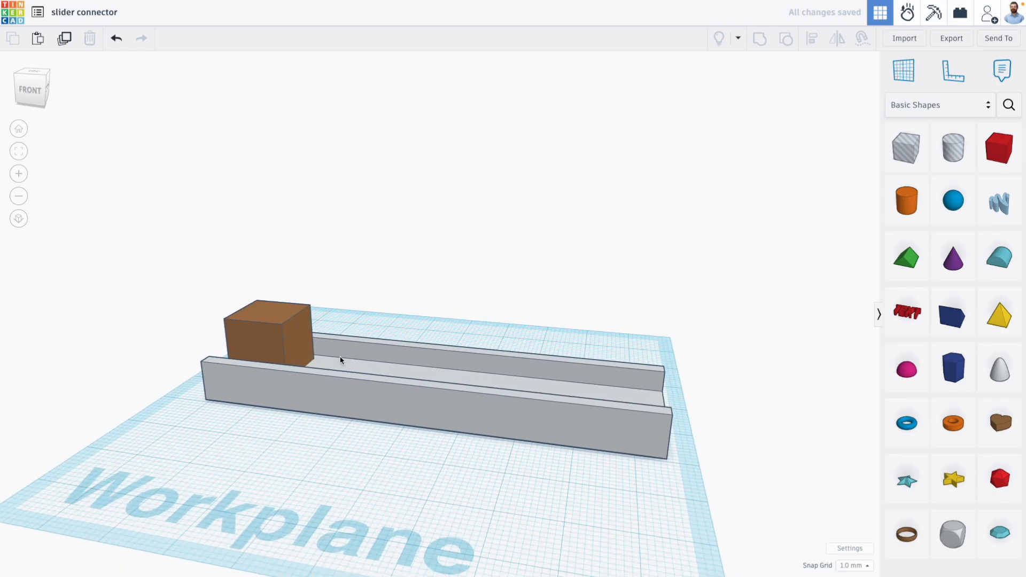
left_click(344, 358)
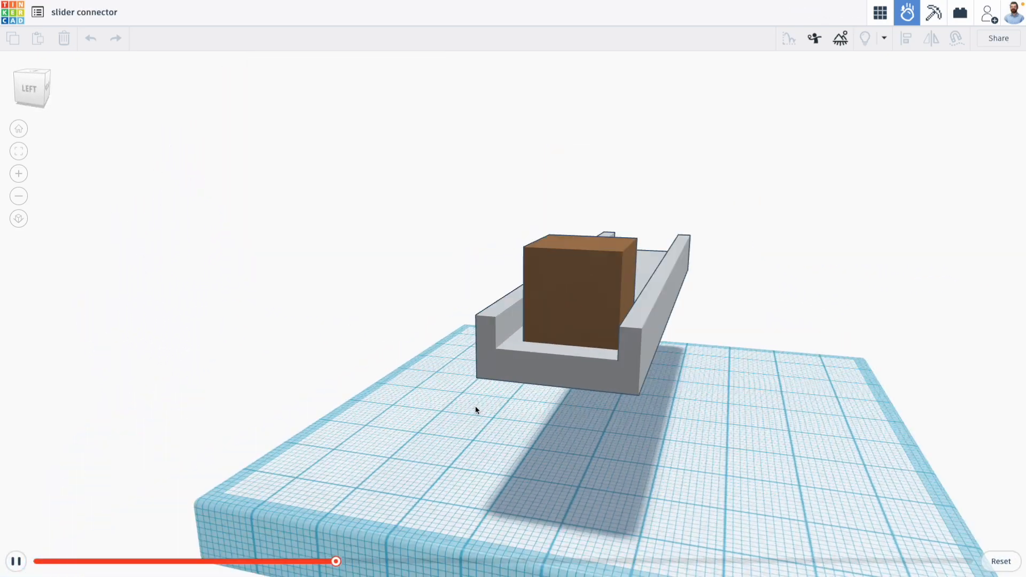
Step: Pause and rewind the simulation while orbiting to view the whole channel from the front
left_click_drag(336, 560, 514, 561)
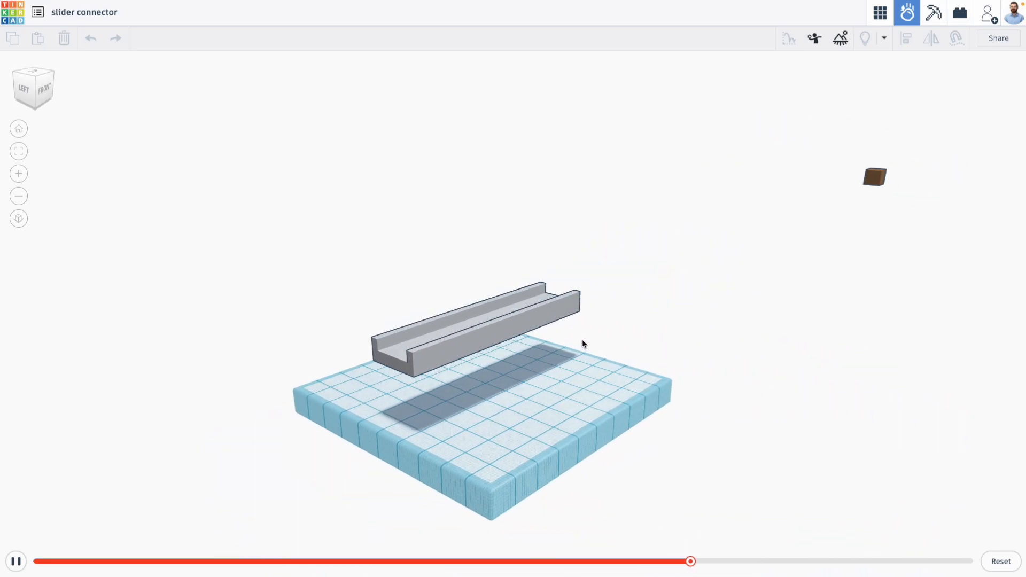
left_click(15, 560)
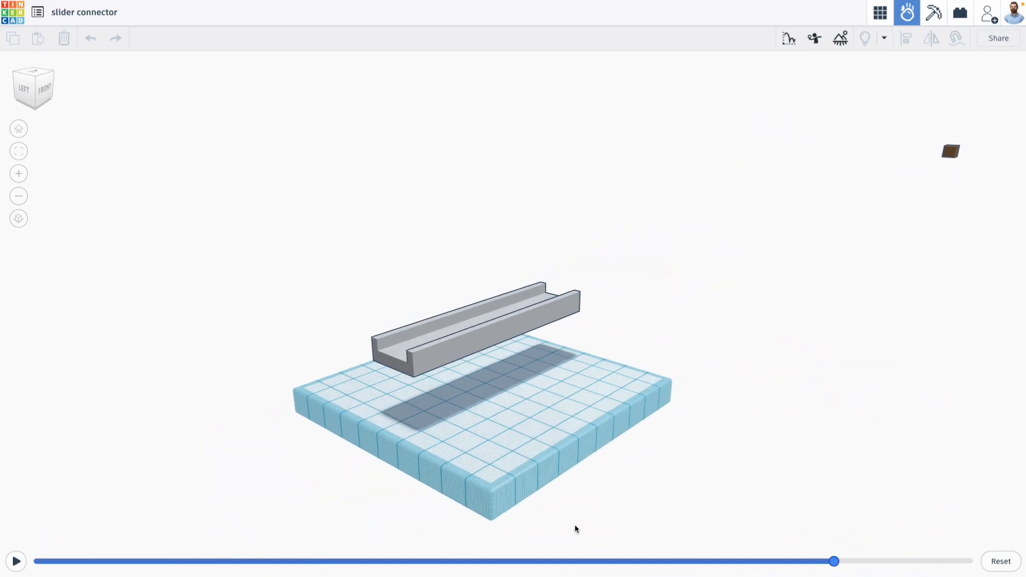
left_click_drag(835, 561, 399, 561)
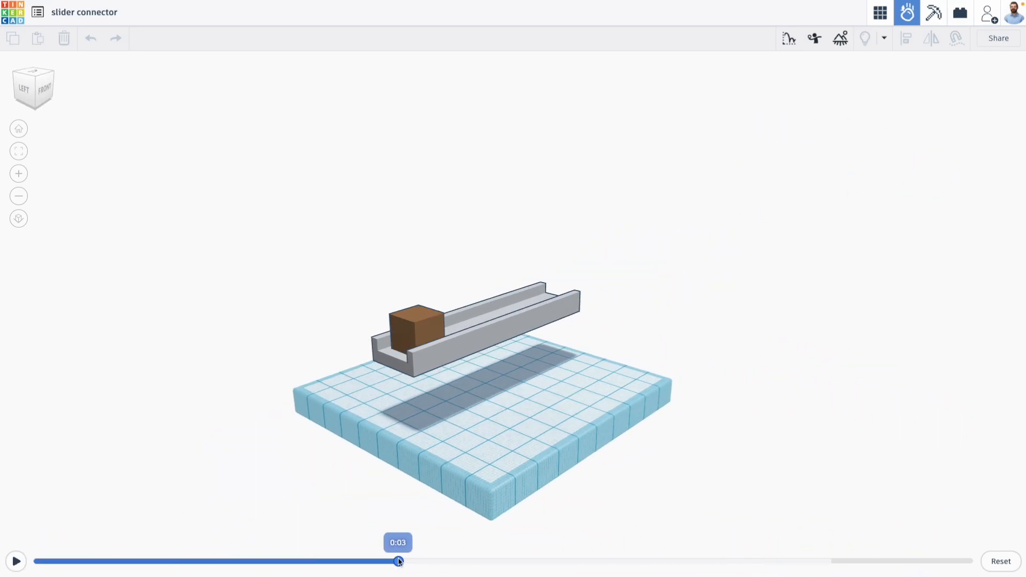
left_click_drag(399, 561, 485, 560)
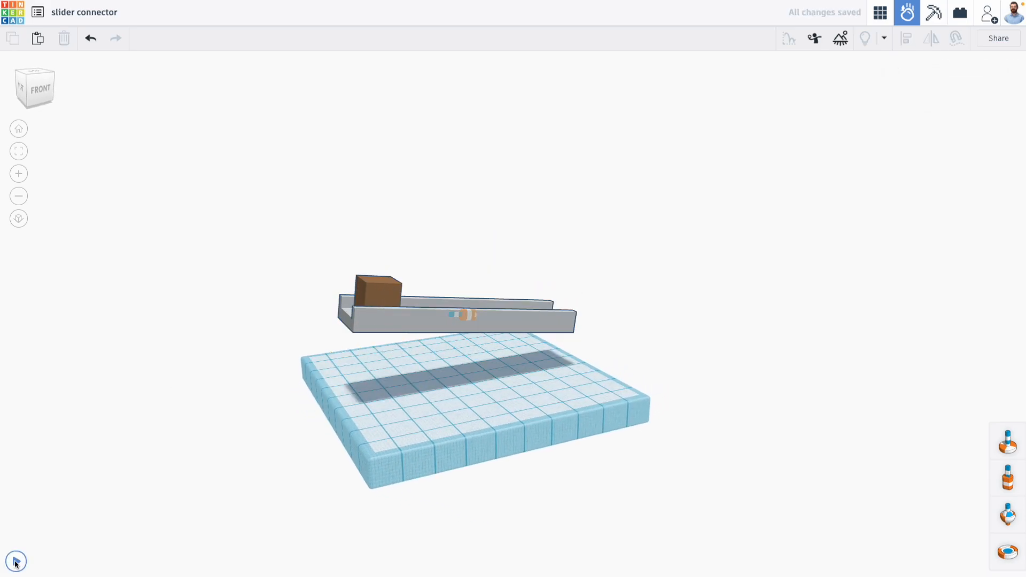
Step: Replay the box launching off the tilted channel, then go back to the 3D design editor
left_click(14, 560)
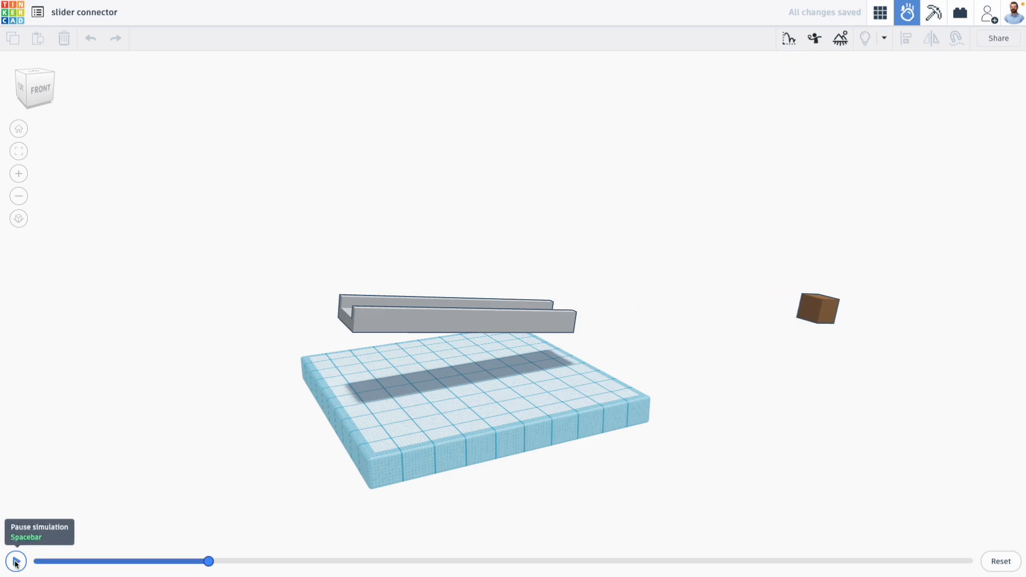
left_click(14, 560)
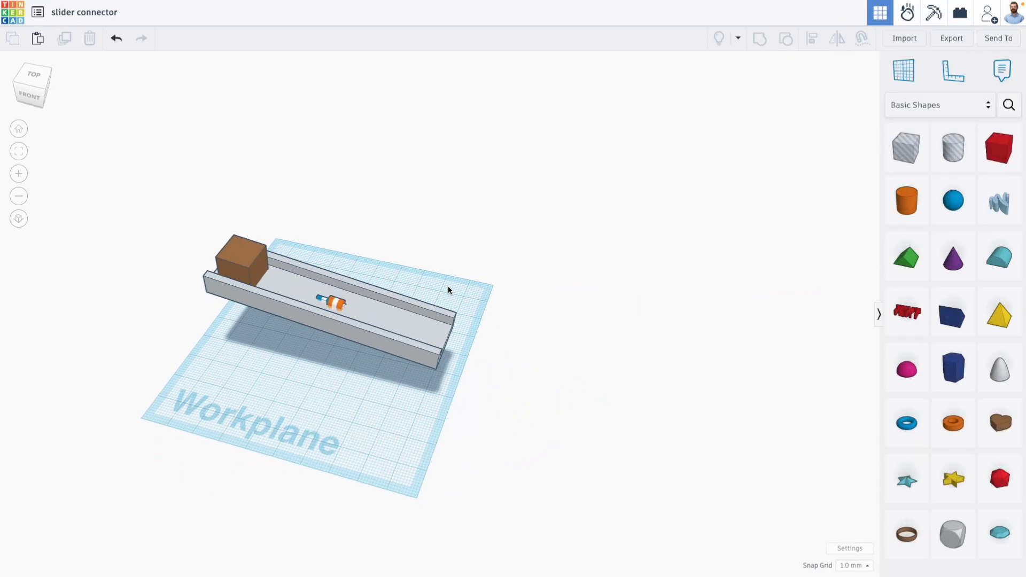
Step: Drop a new tall box as a wall at the channel's far end
left_click(999, 148)
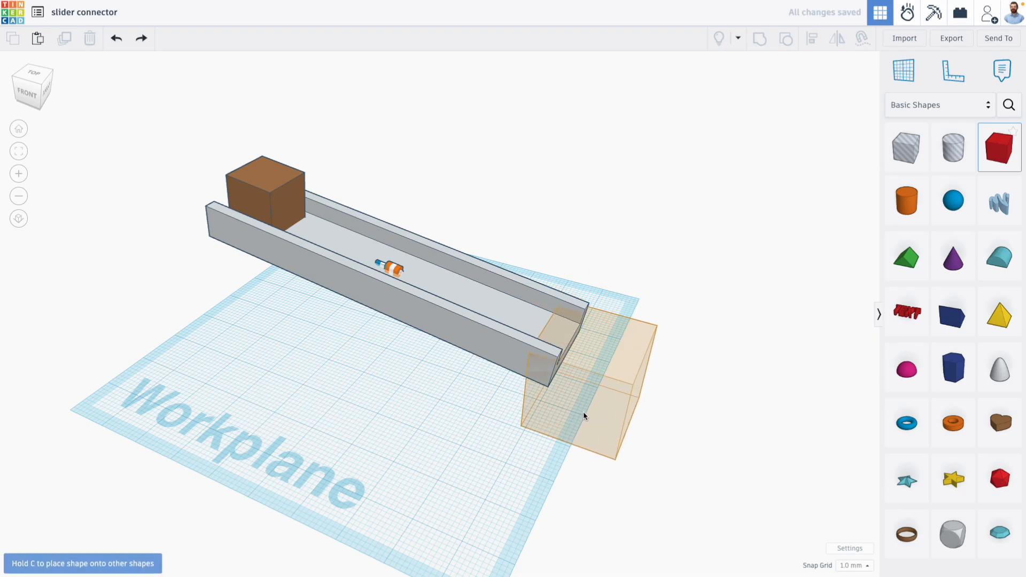
left_click(585, 416)
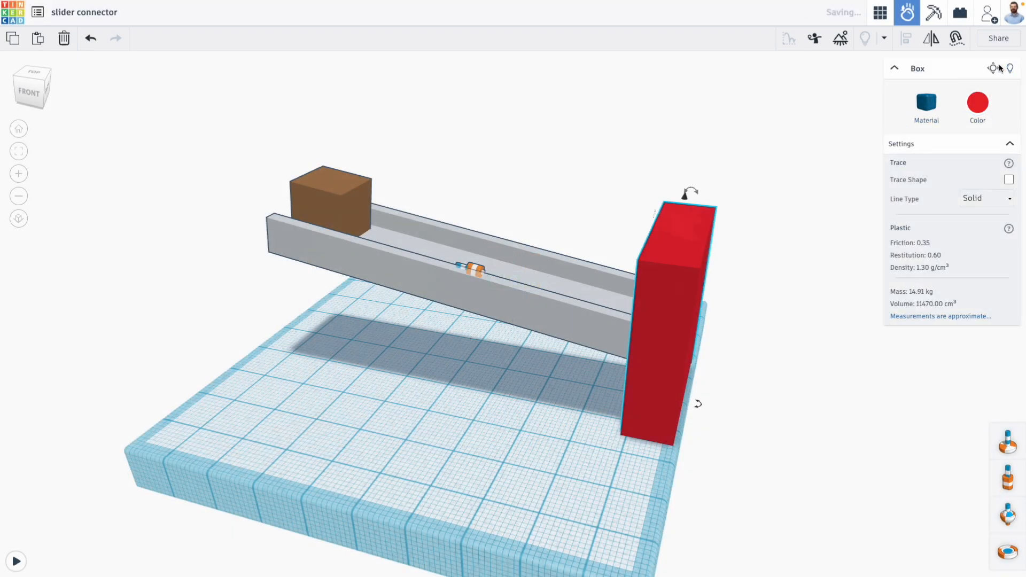
Step: Set the wall and the brown box materials to Bouncy rubber
left_click(926, 106)
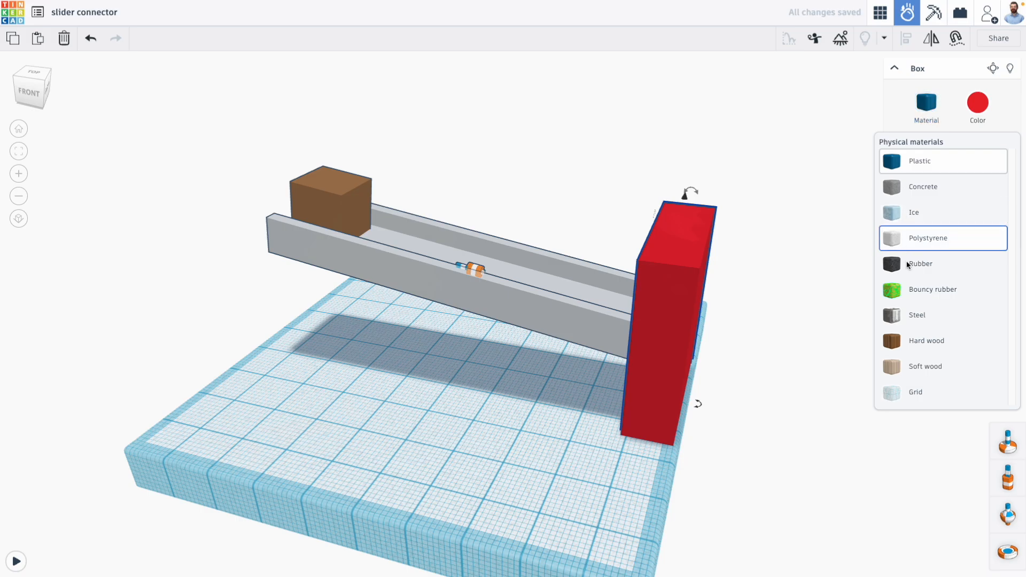
left_click(947, 288)
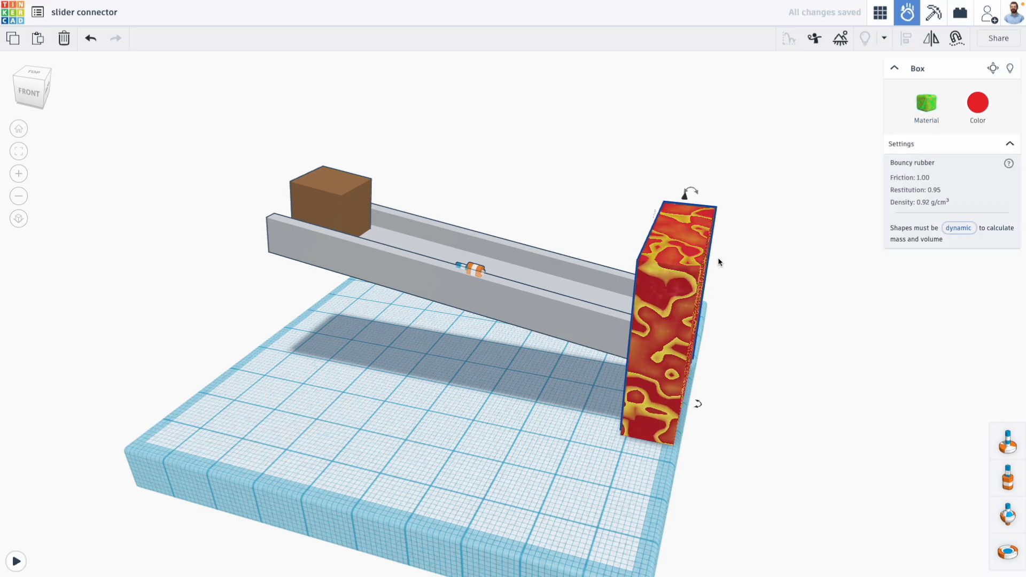
left_click(926, 106)
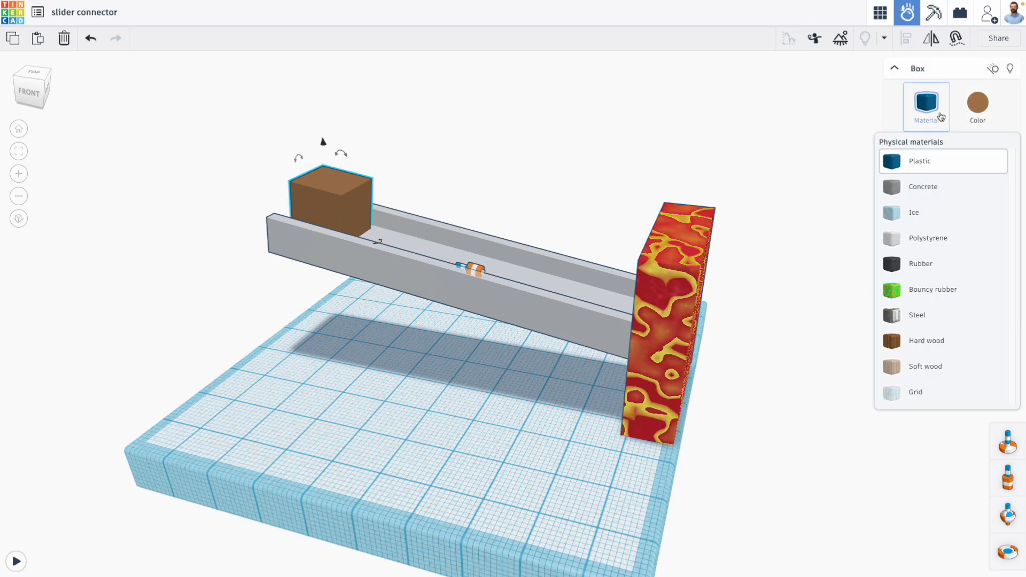
left_click(939, 290)
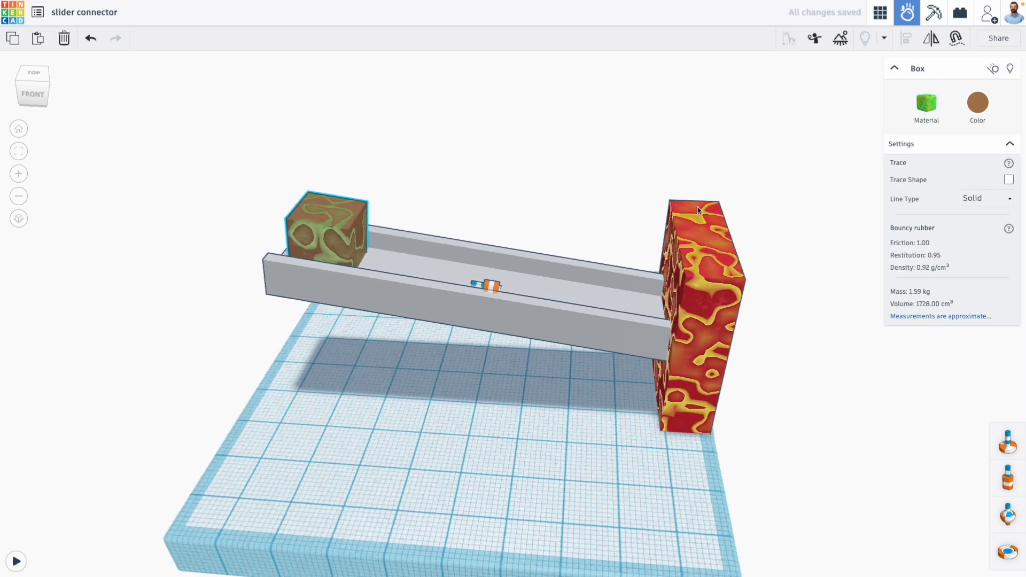